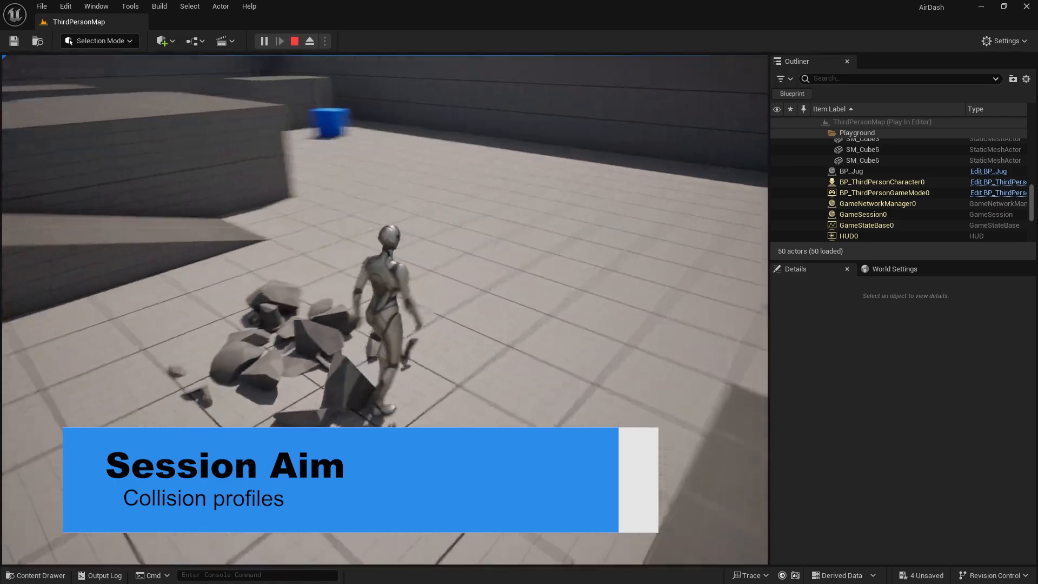
Play-test the level twice so the character walks into the jug and it shatters, then return to editing.
click(294, 41)
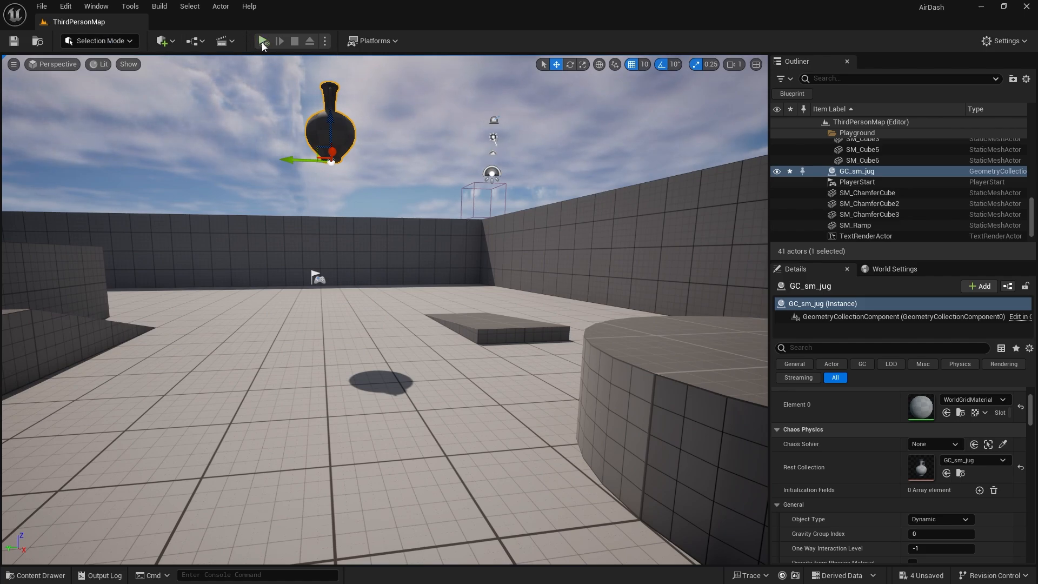
click(261, 41)
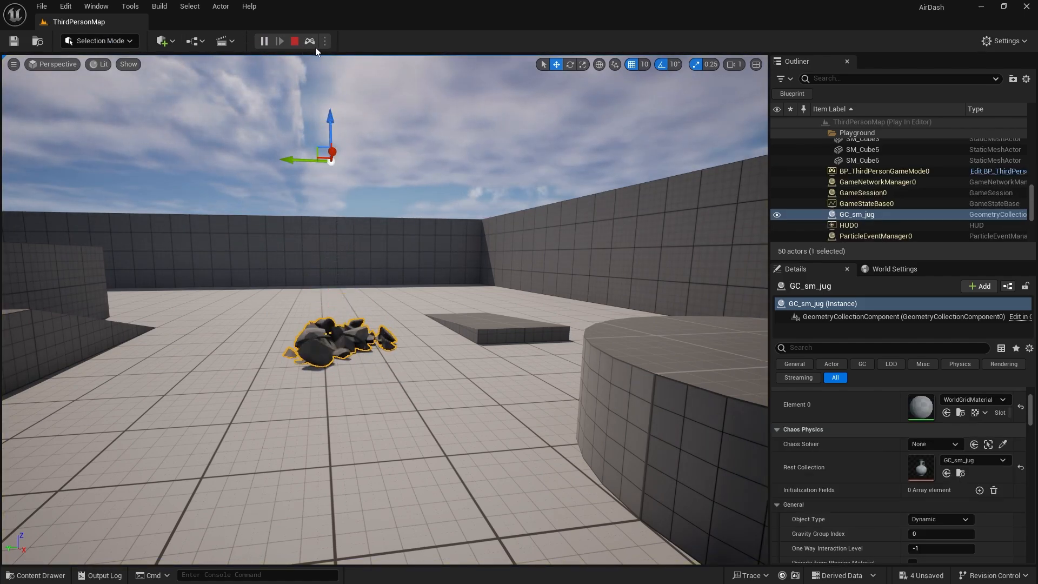
click(294, 41)
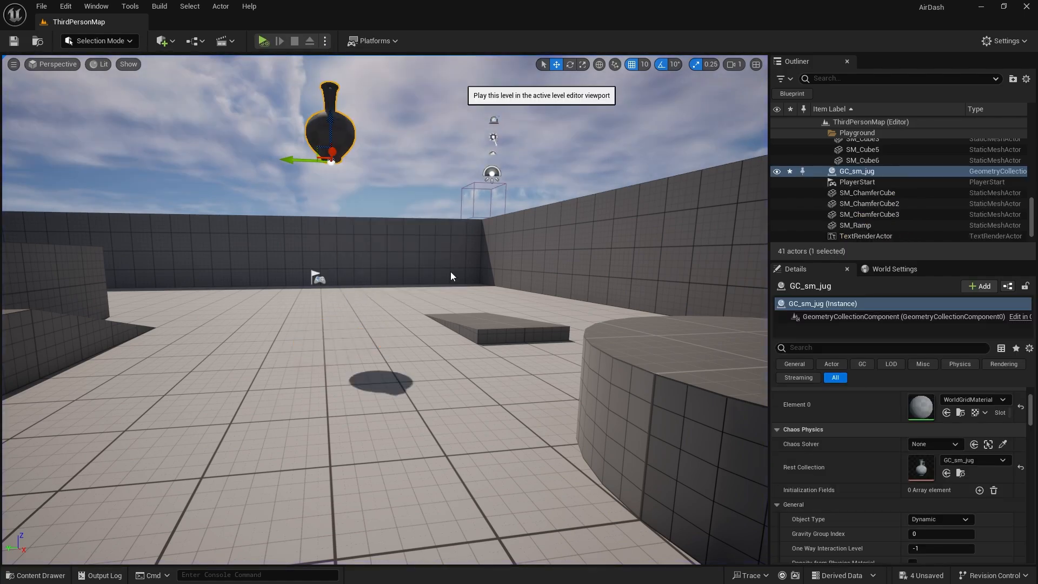
click(264, 40)
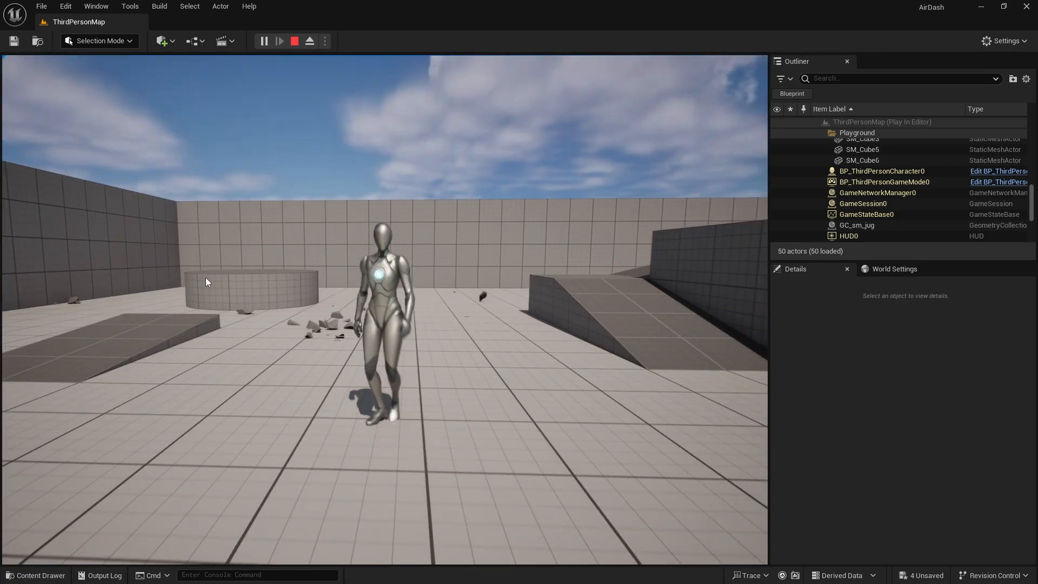
click(294, 40)
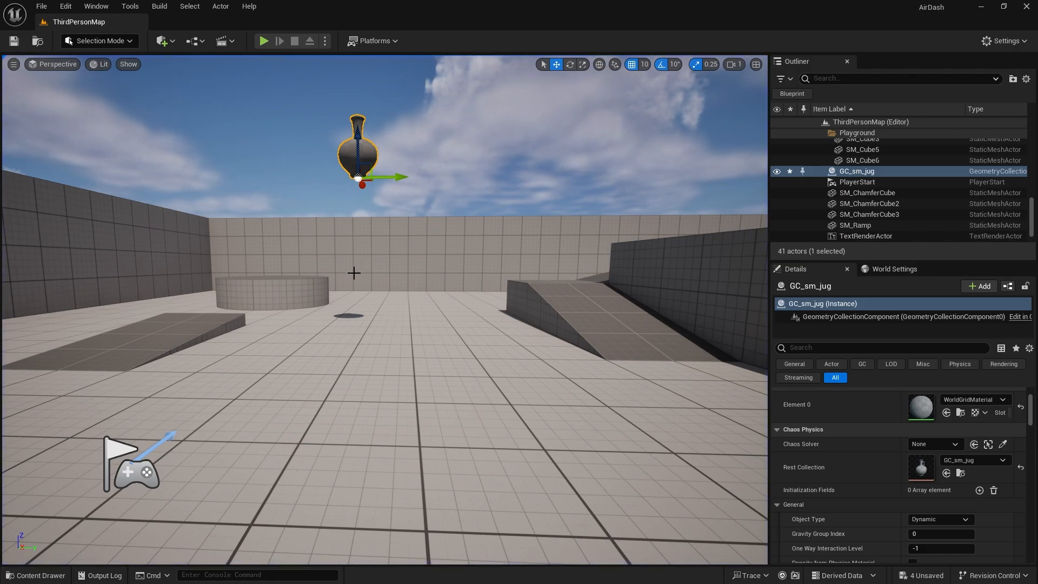
mouse_move(524, 217)
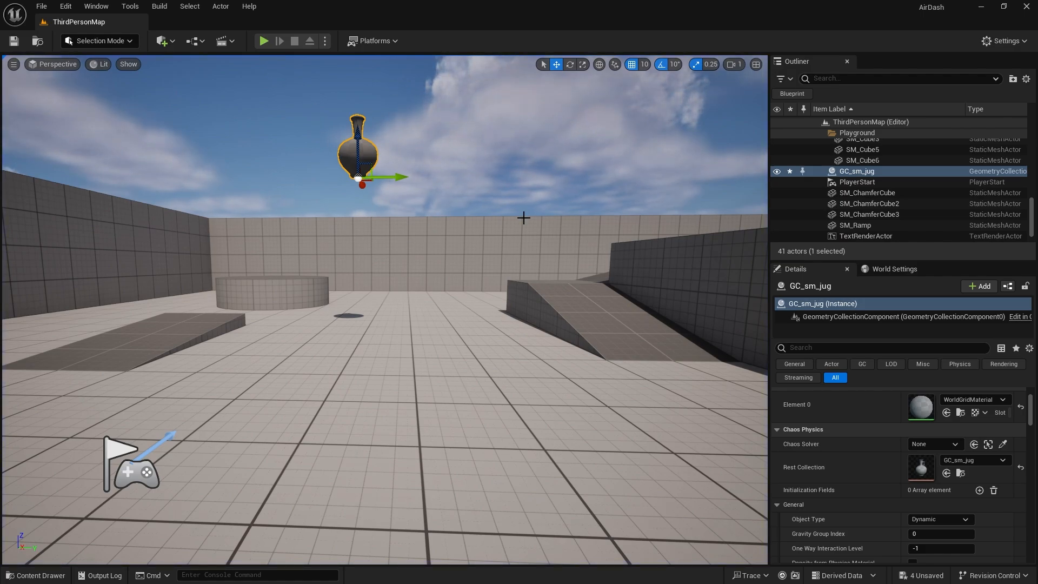
mouse_move(436, 193)
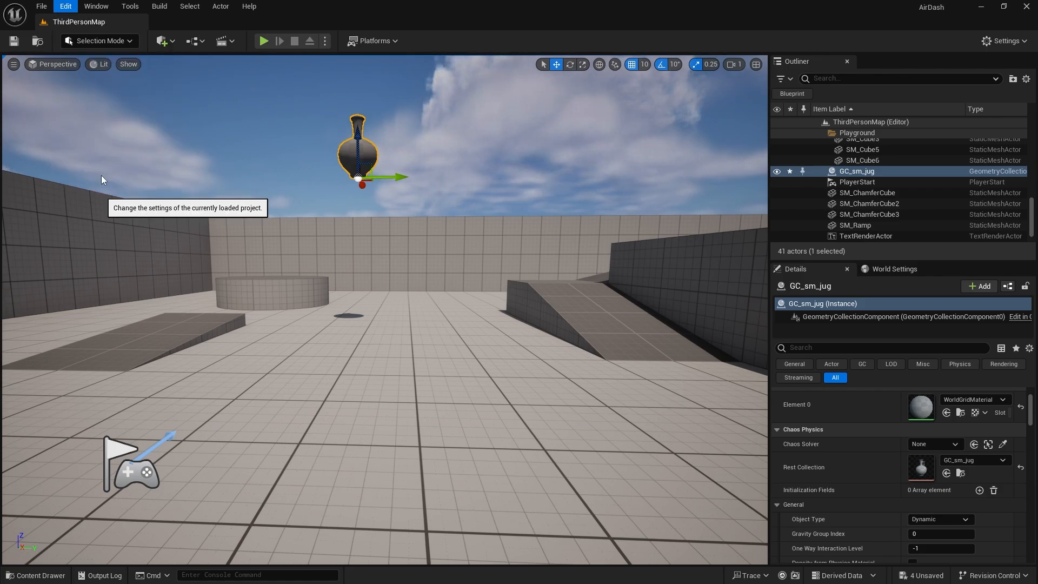
Show the Engine Collision page of Project Settings with the Preset profile list expanded.
click(64, 6)
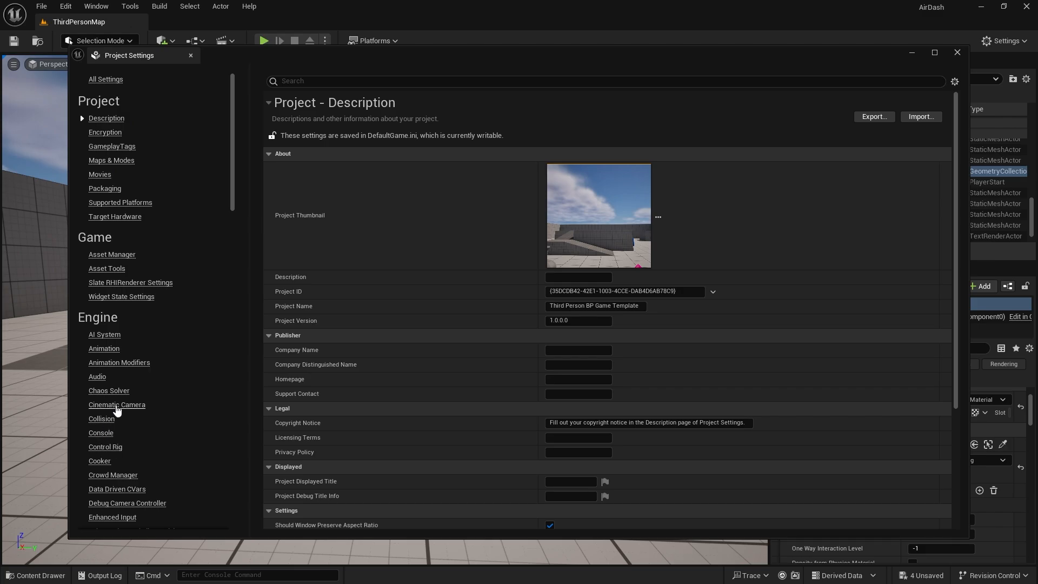
click(102, 418)
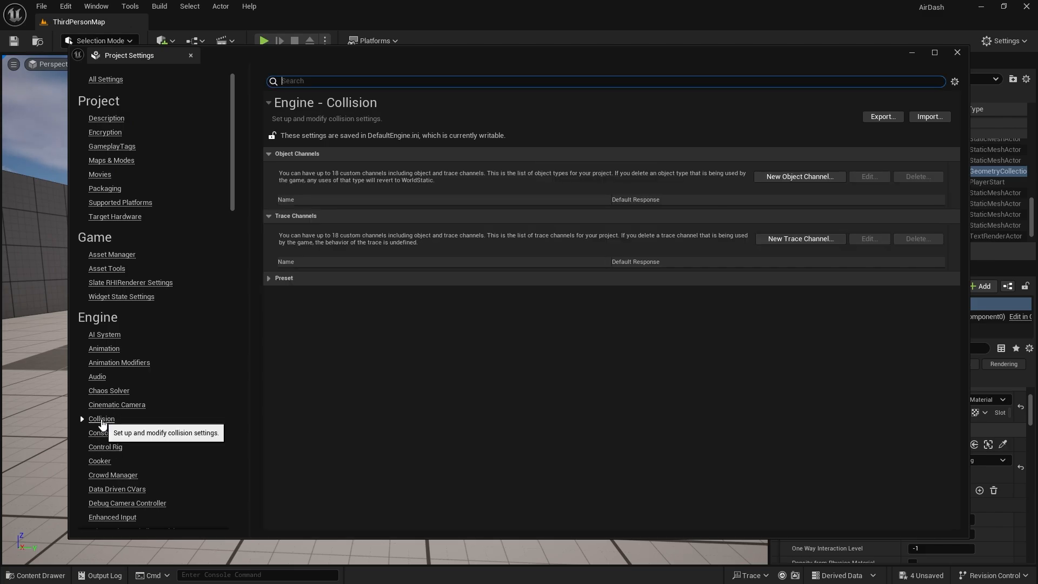
click(271, 278)
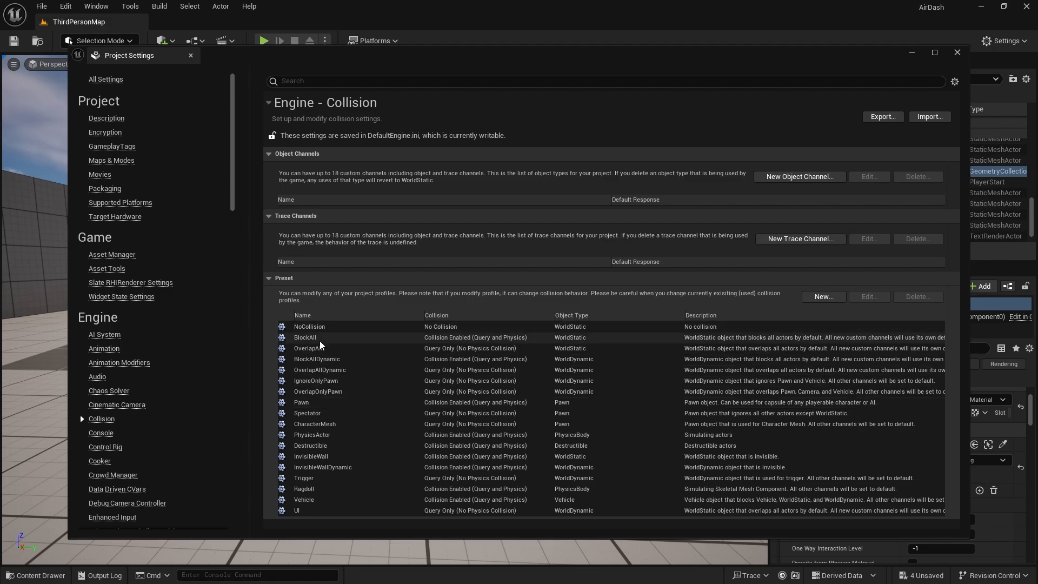
mouse_move(359, 405)
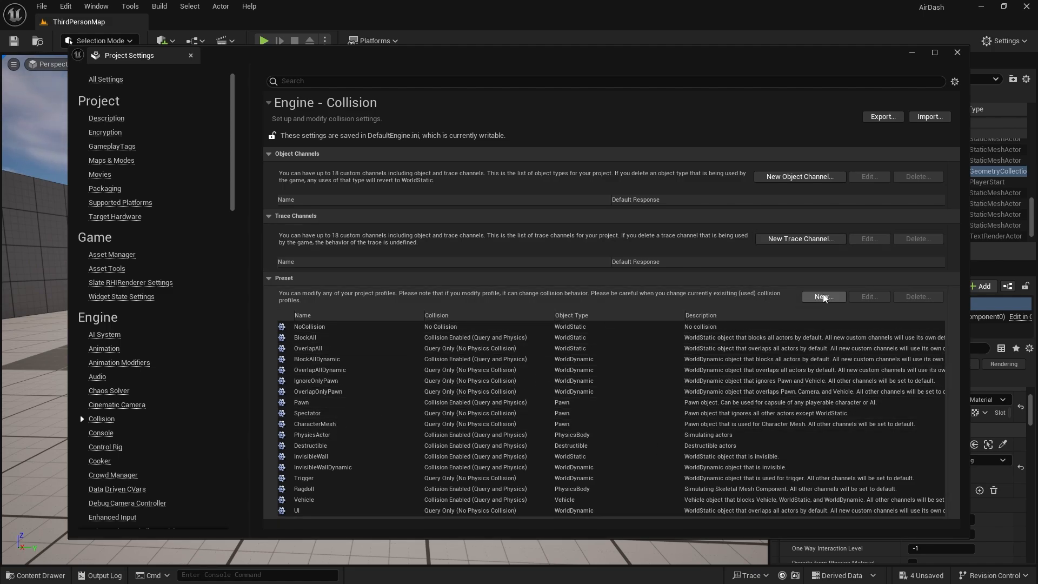
Start a new collision preset named Debris, Physics Only, with Destructible object type.
click(823, 296)
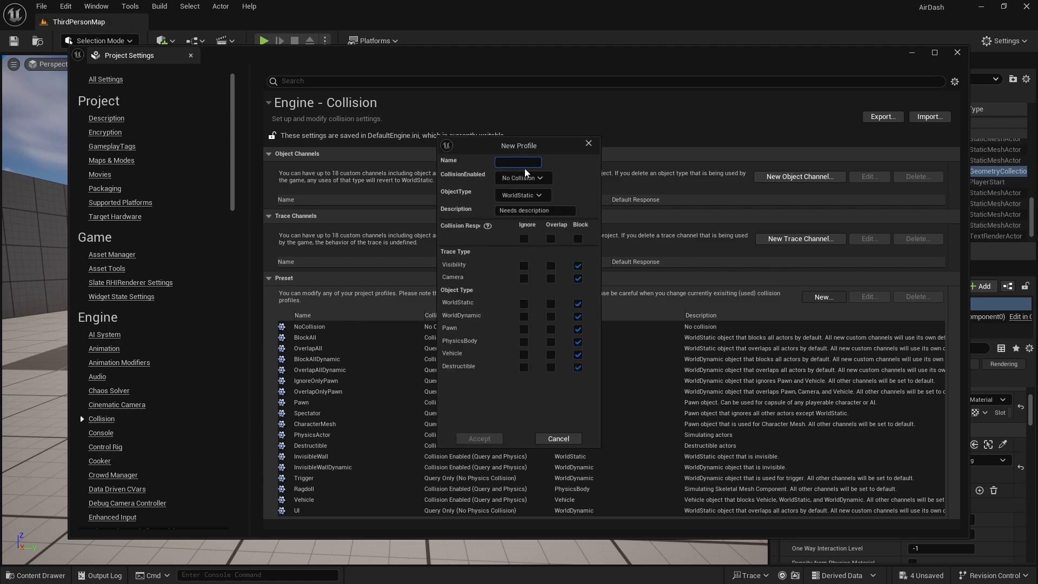
text(Debris)
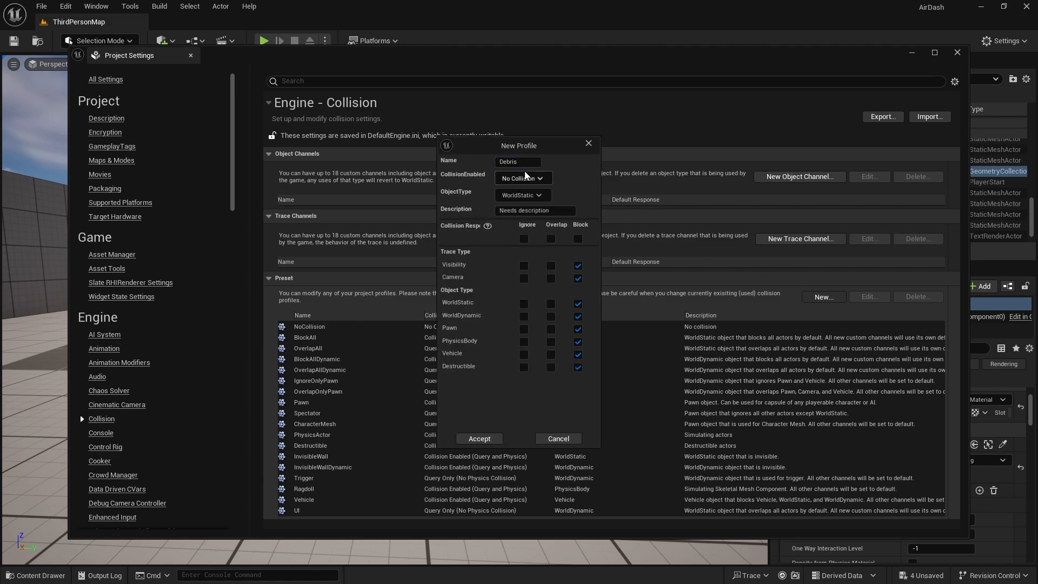
click(522, 177)
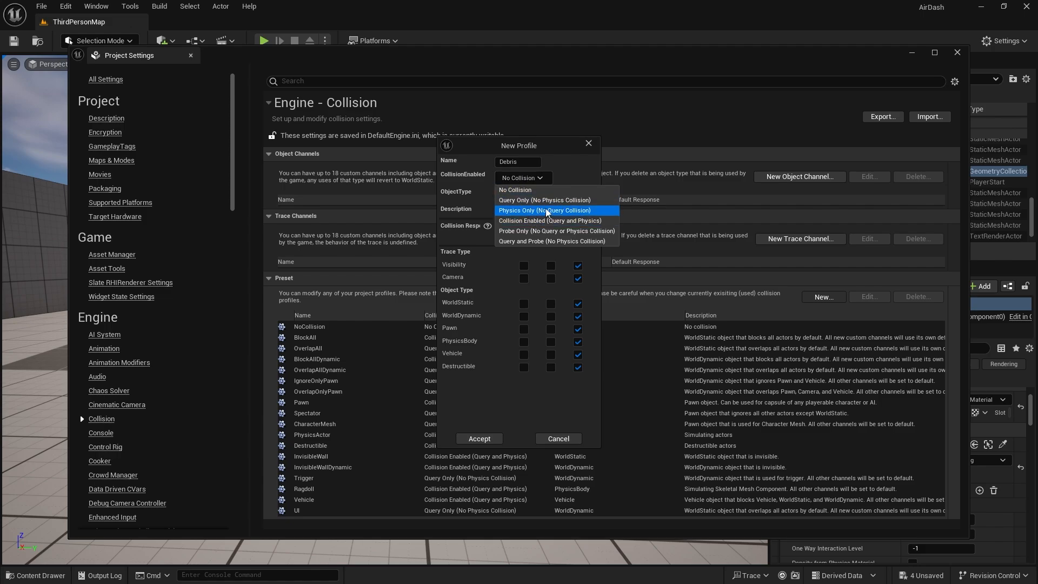
click(543, 209)
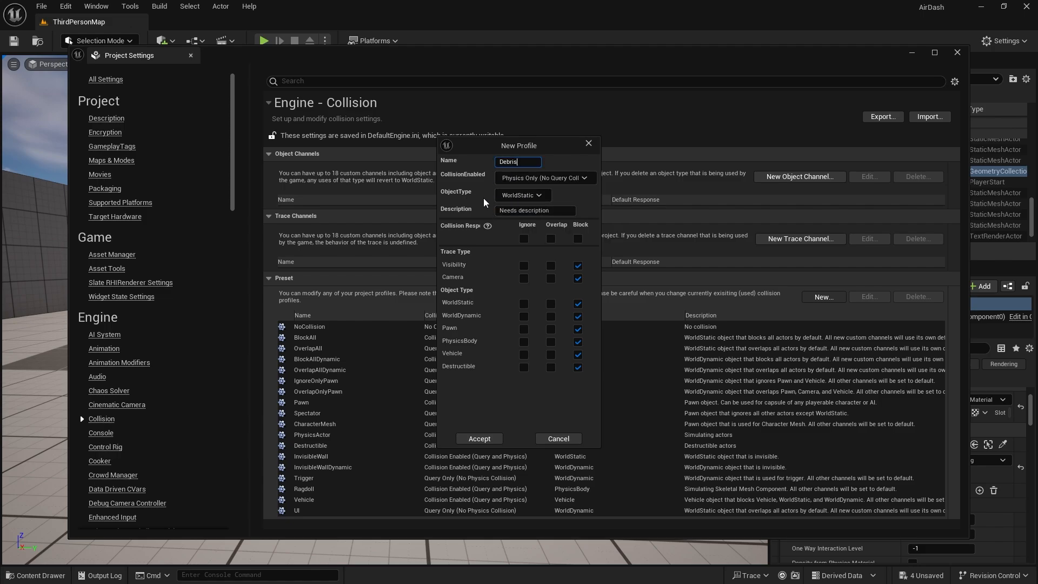
click(522, 194)
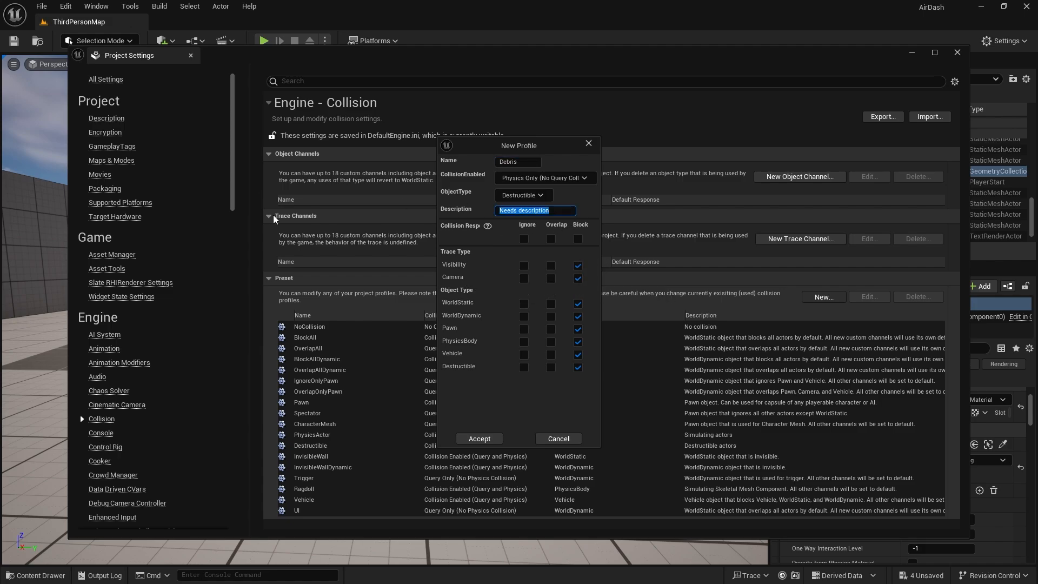
Describe it as 'Debris from a chaos fracture', set visibility, camera and Pawn to Ignore, and accept it.
text(Debris f)
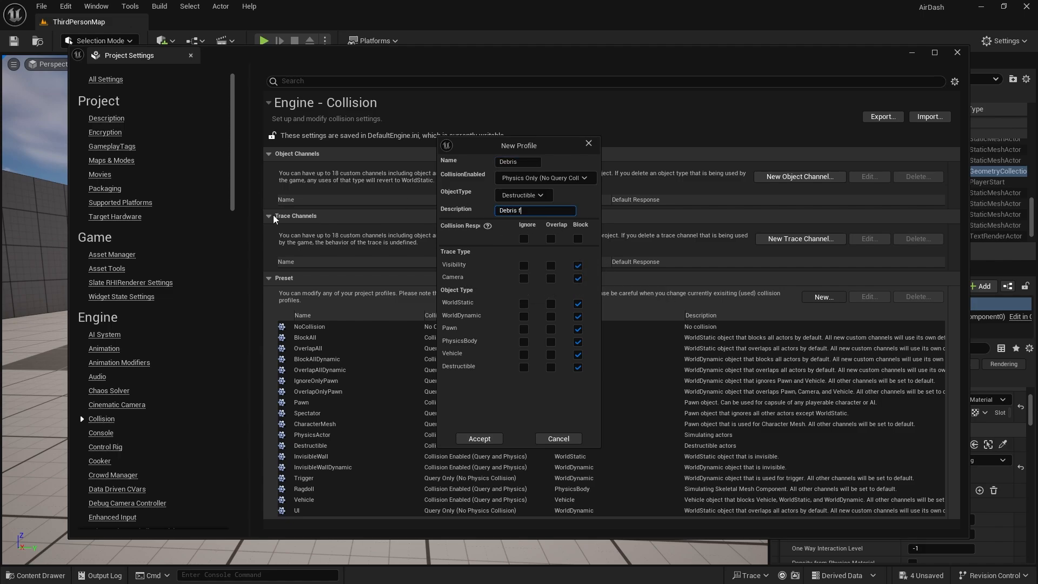
text(rom a chaos frac)
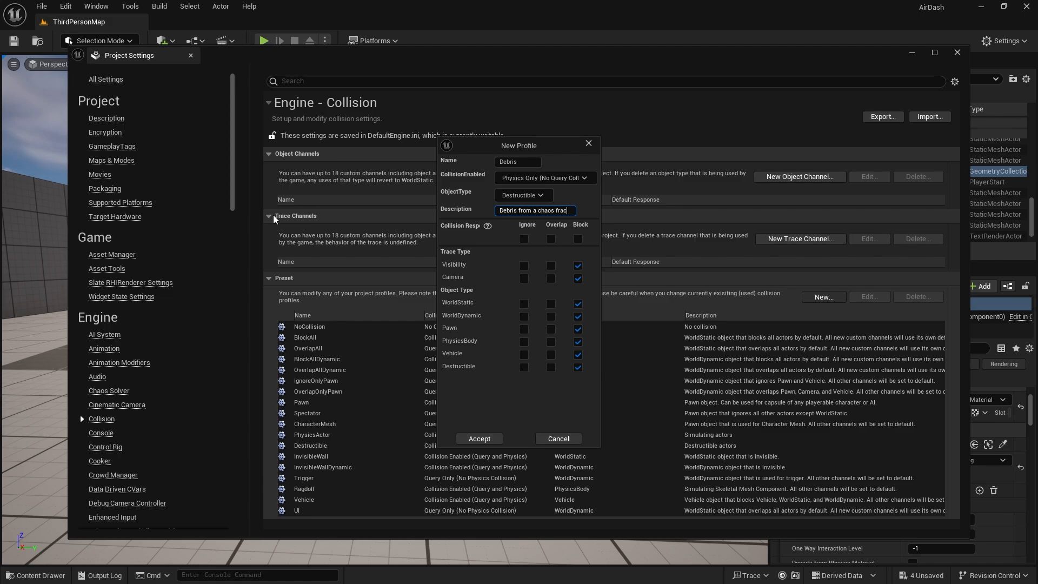
text(ture)
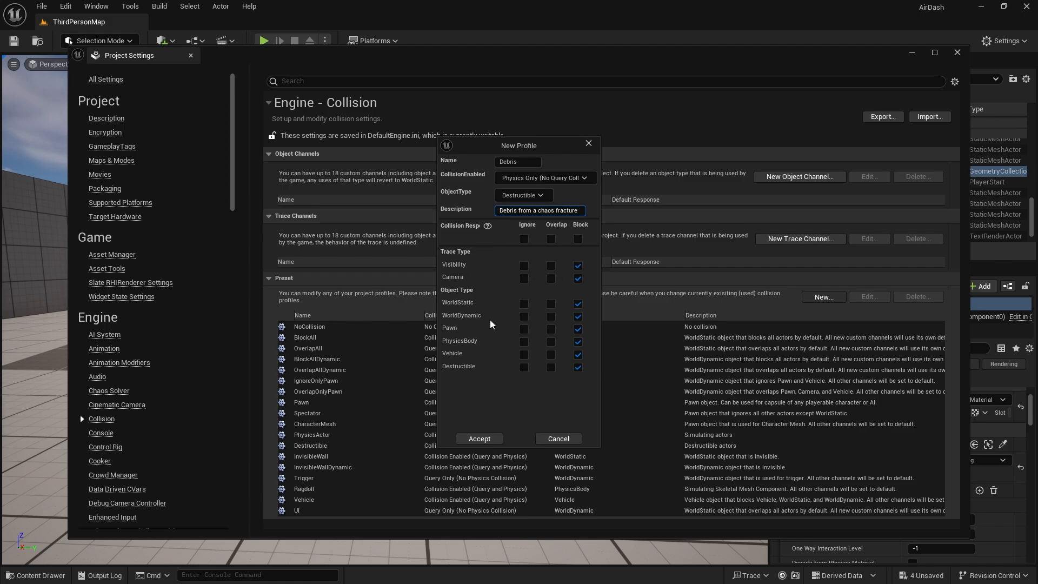
mouse_move(467, 258)
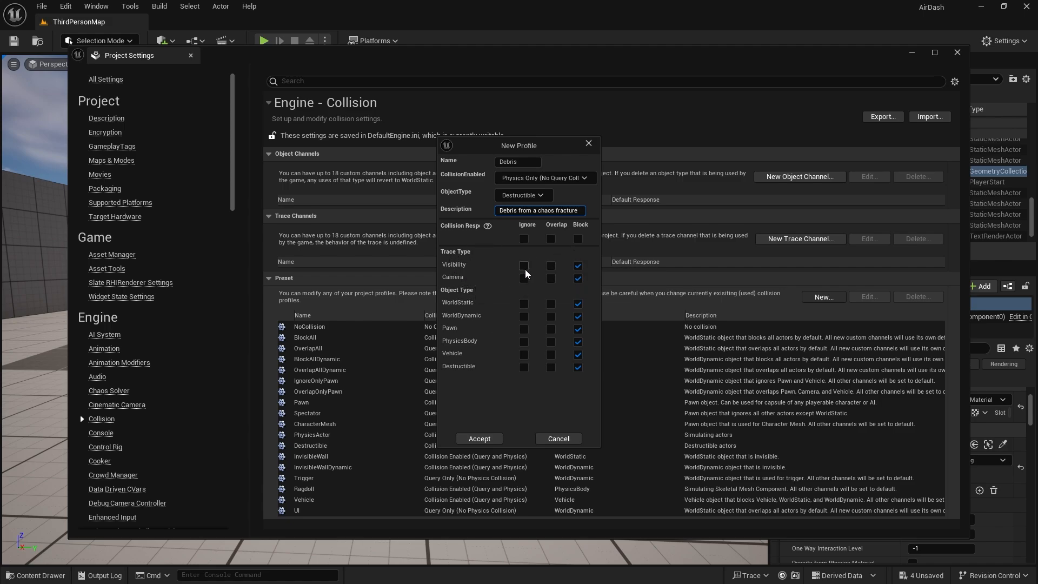
click(523, 266)
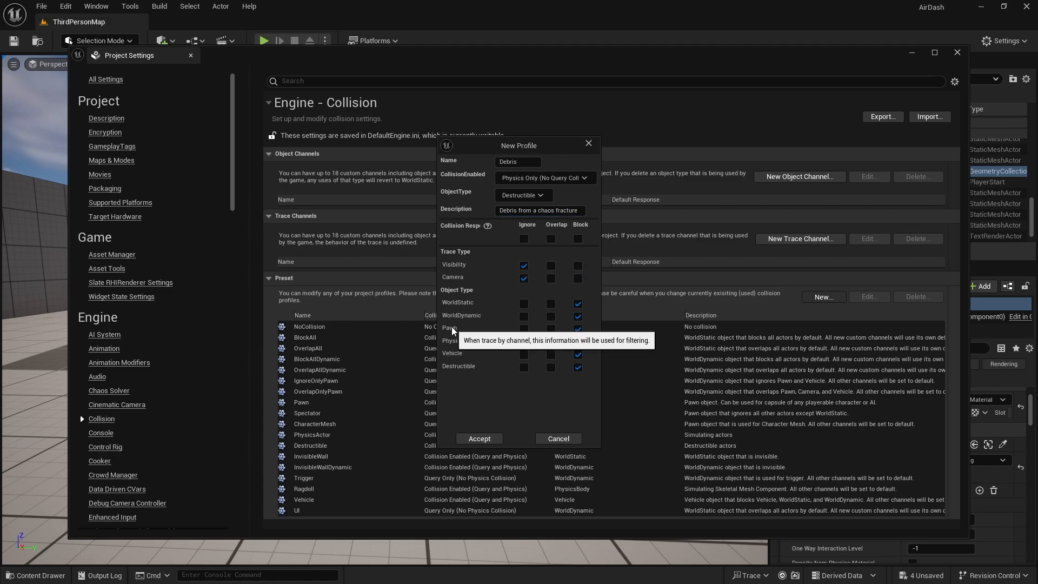
mouse_move(532, 334)
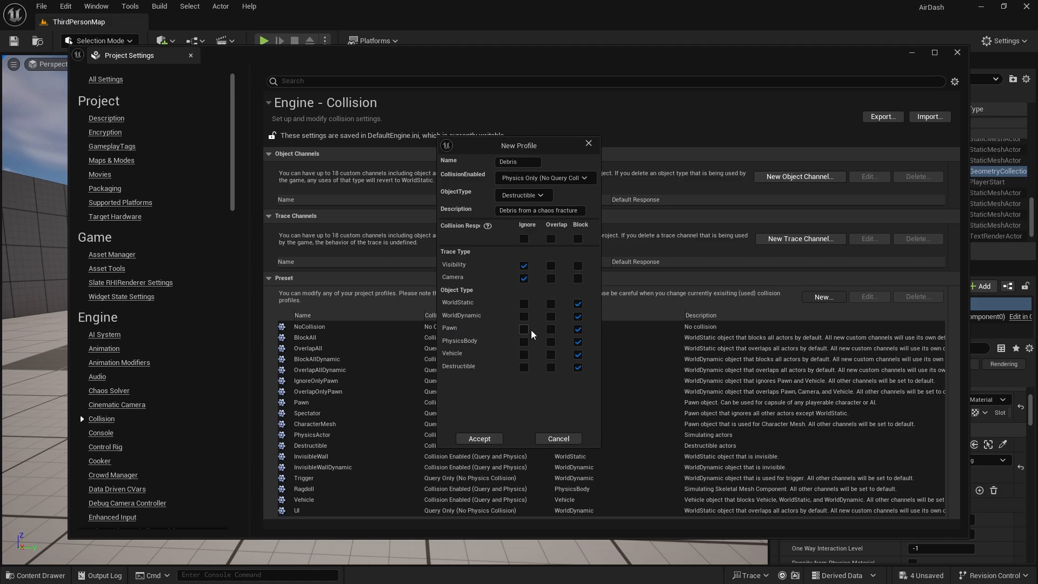
click(523, 329)
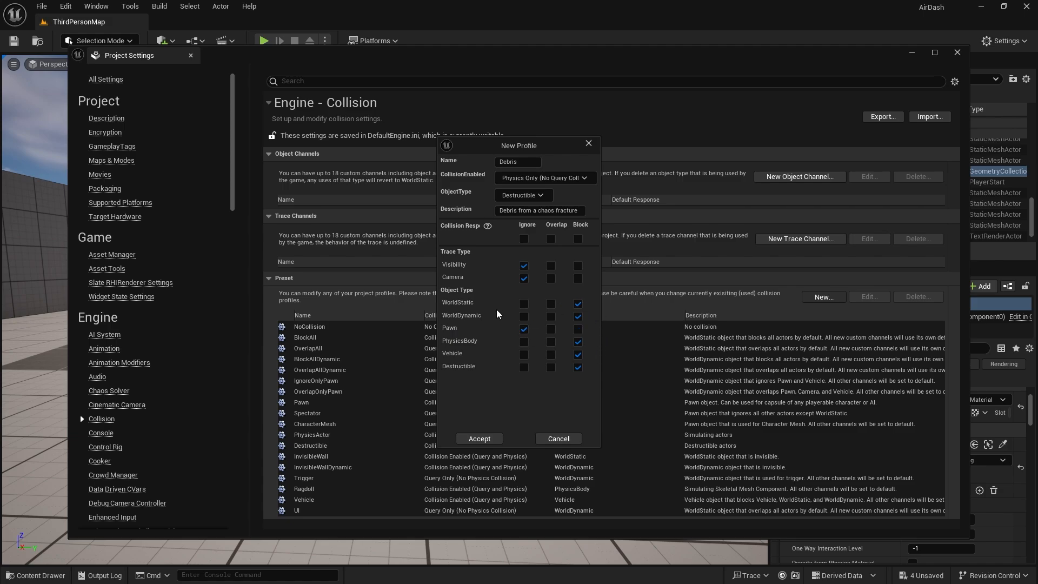
click(523, 303)
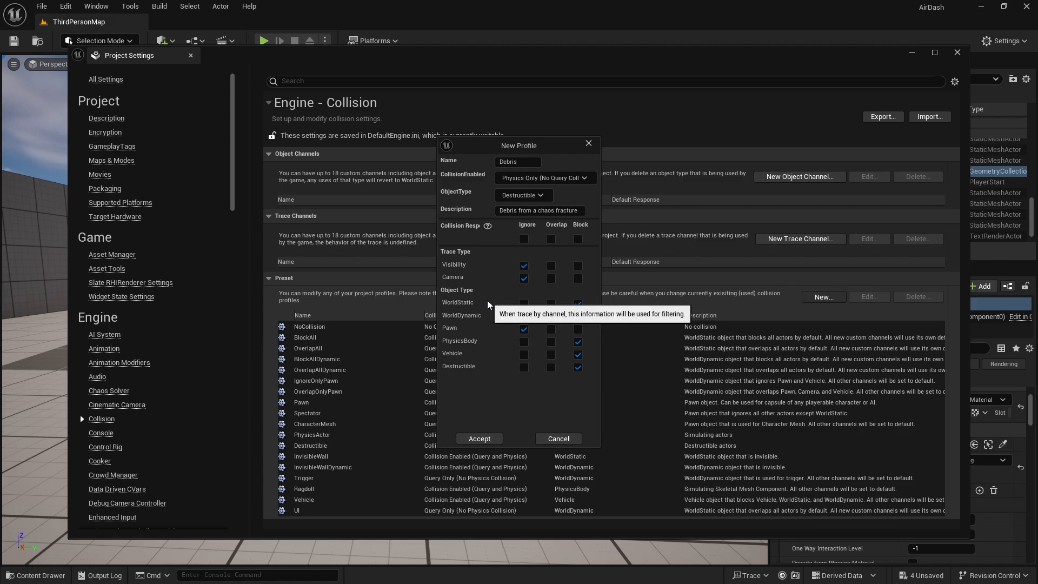
mouse_move(493, 371)
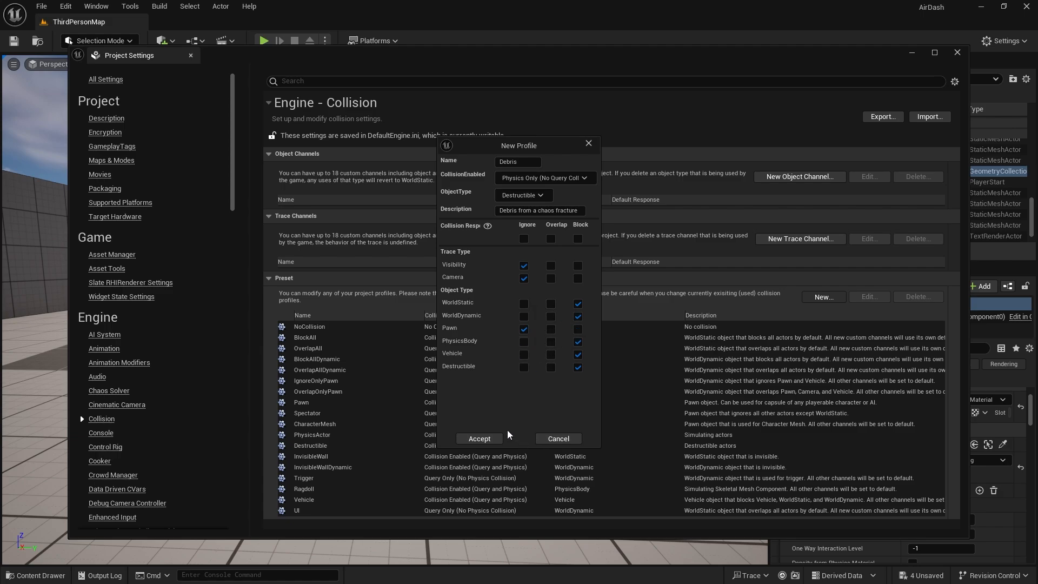
click(478, 437)
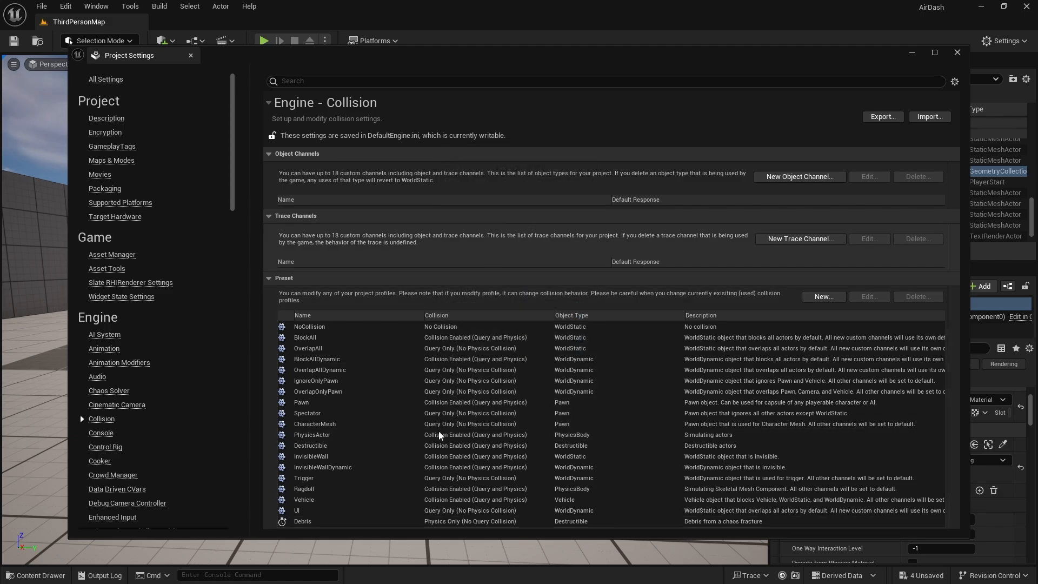
mouse_move(320, 528)
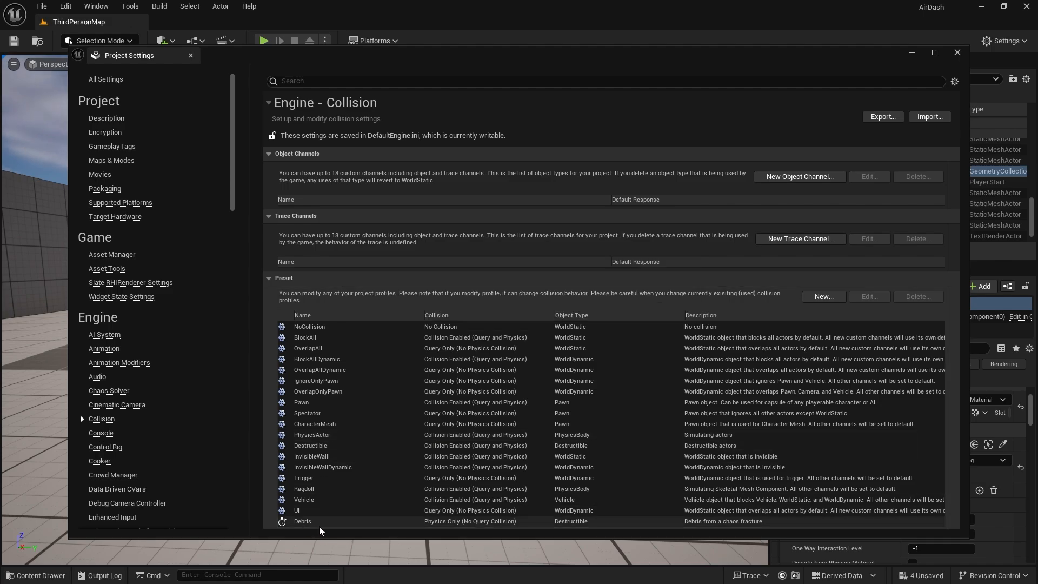
mouse_move(978, 130)
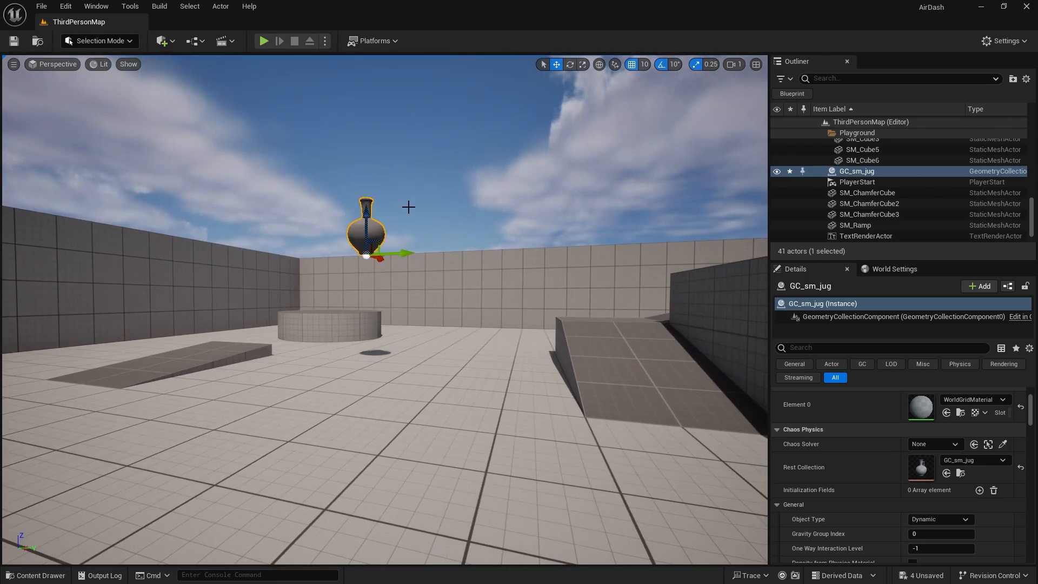
Delete the GC_sm_jug actor from the level and show the ThirdPerson content folder.
key(Delete)
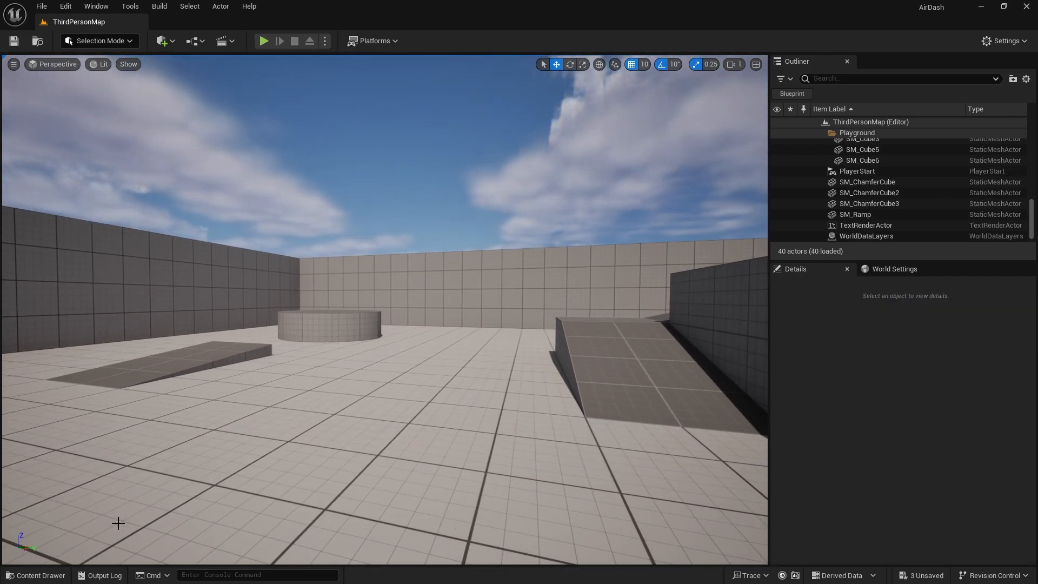
click(36, 574)
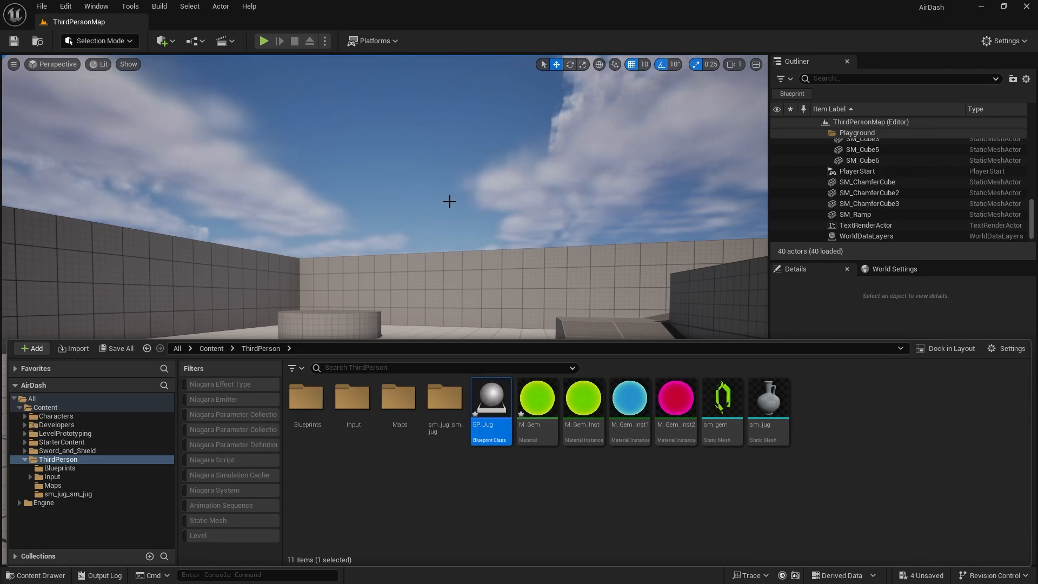
mouse_move(489, 400)
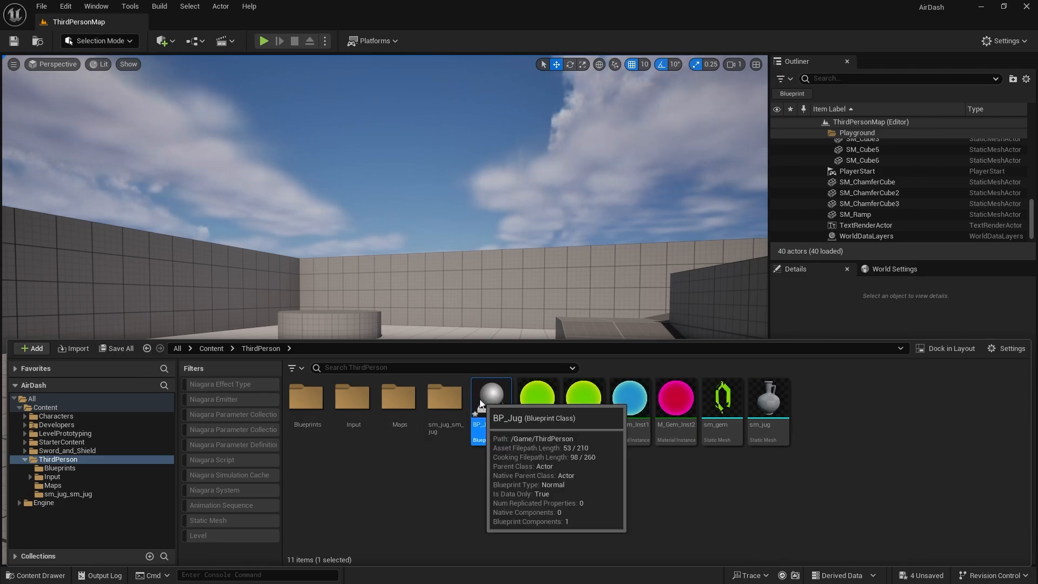
Add a GeometryCollection component to BP_Jug and set its Rest Collection to GC_sm_jug.
double_click(490, 393)
text(geome)
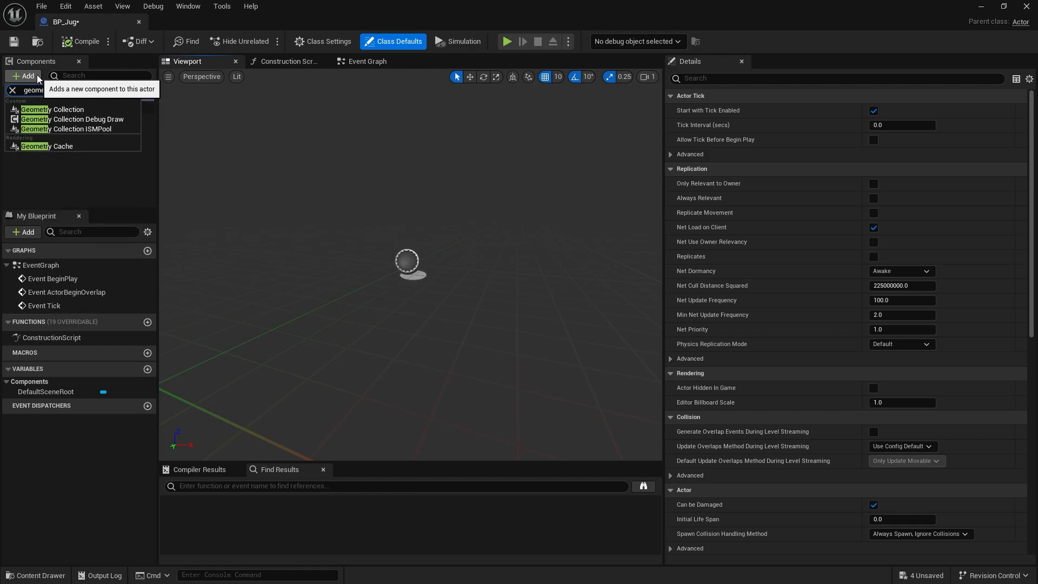
click(52, 109)
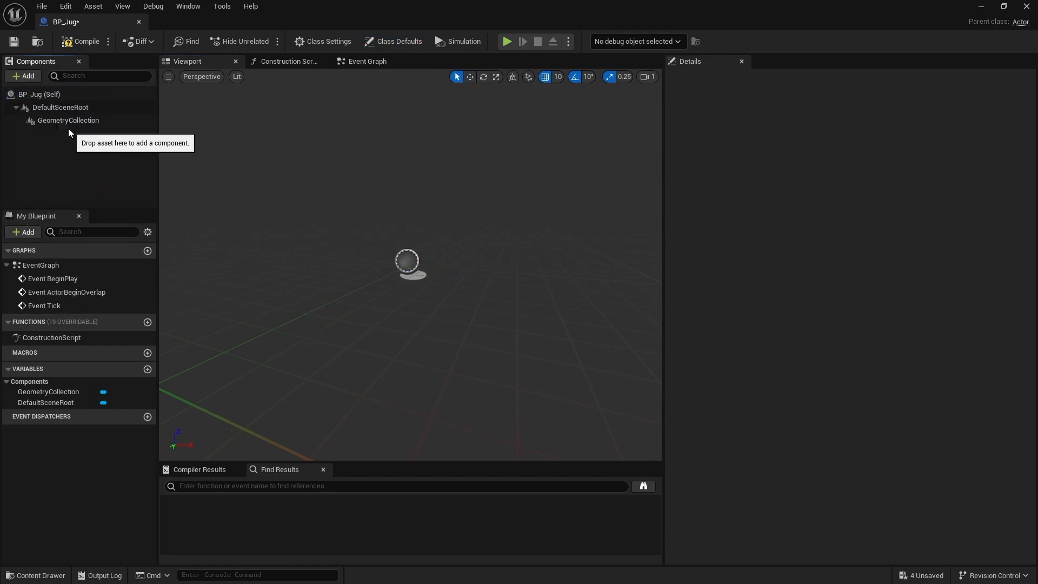
click(68, 120)
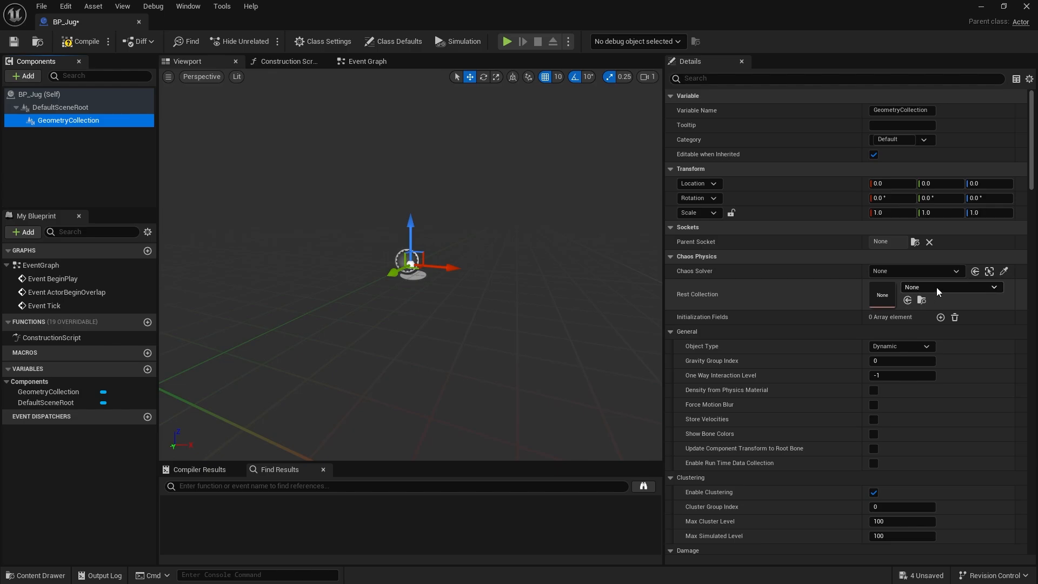
click(992, 286)
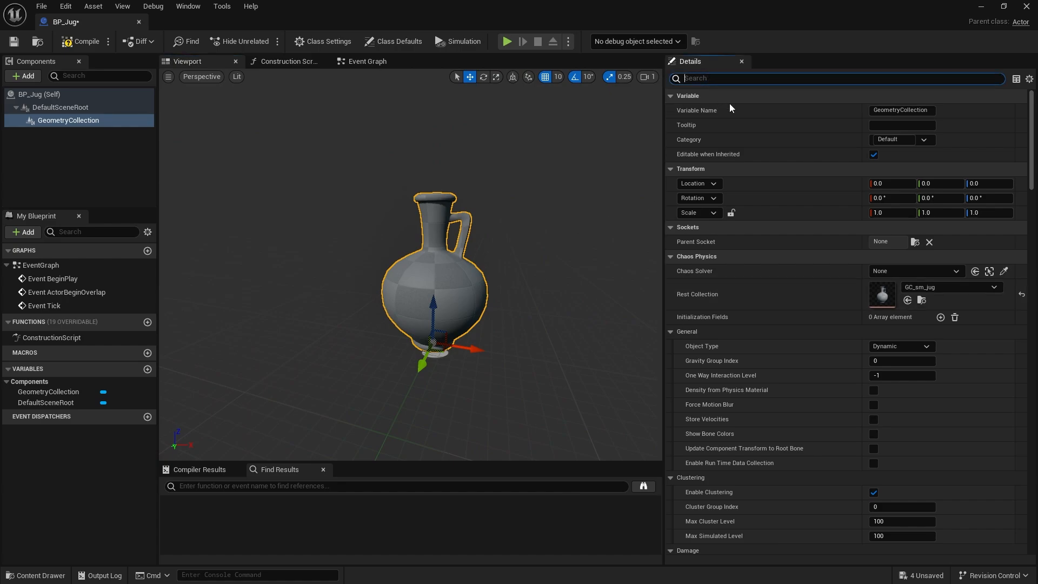
Filter Details for 'collision' and add entries to Collision Profile Per Level until it holds three.
text(collision)
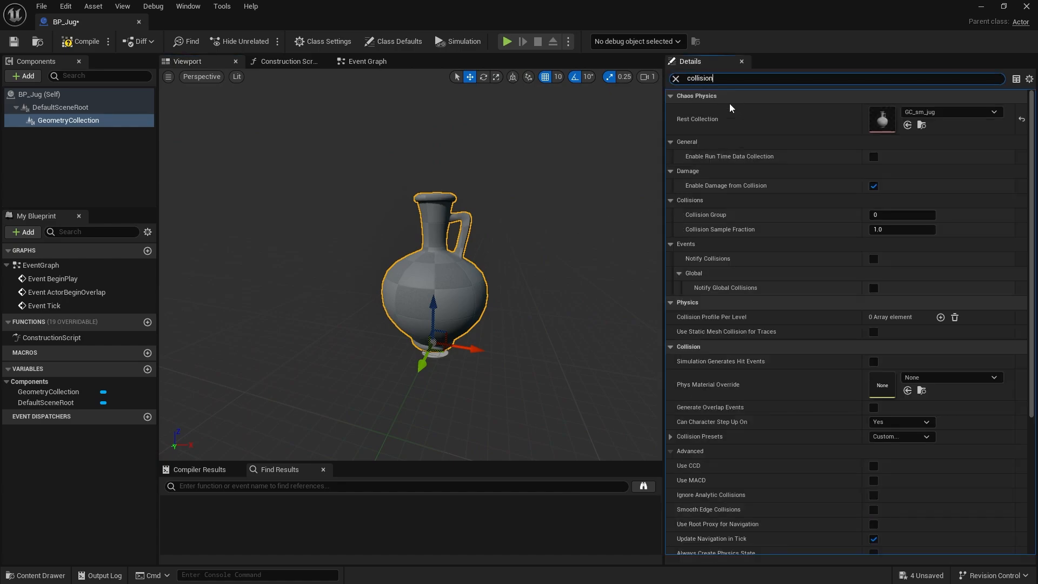
scroll(down, 3)
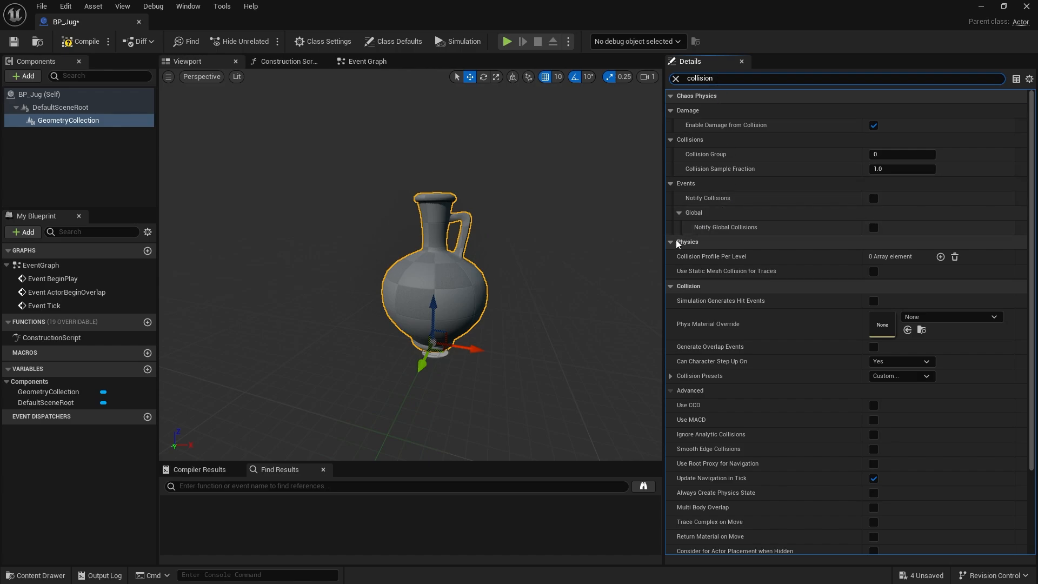
mouse_move(711, 256)
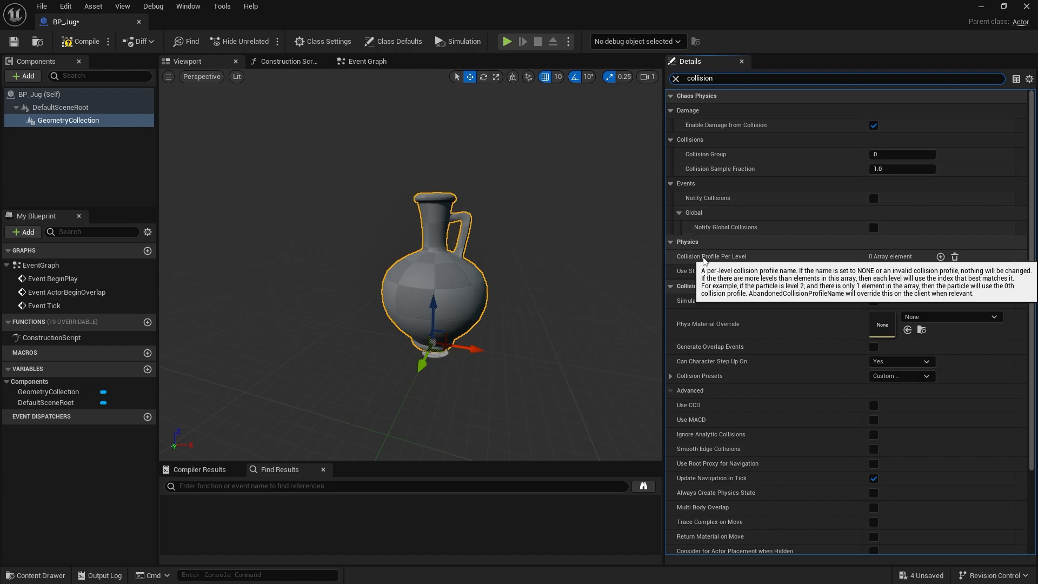
mouse_move(939, 256)
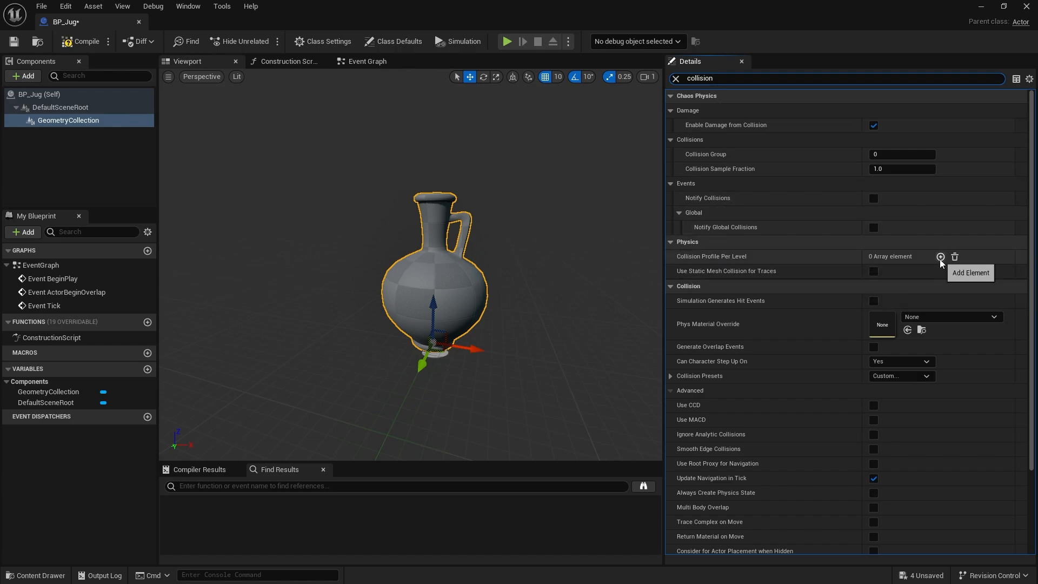
click(939, 257)
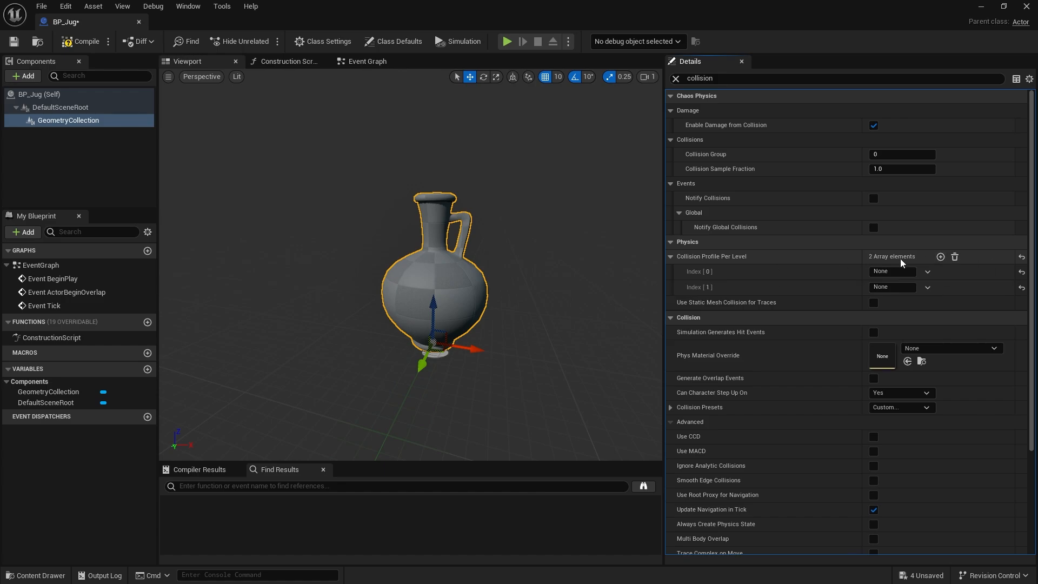
click(940, 256)
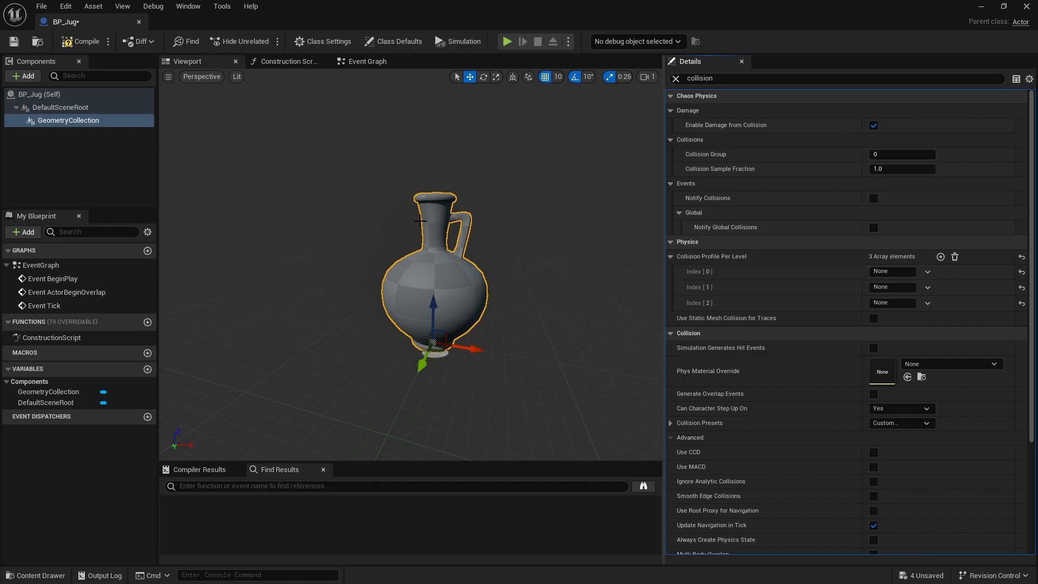
mouse_move(394, 188)
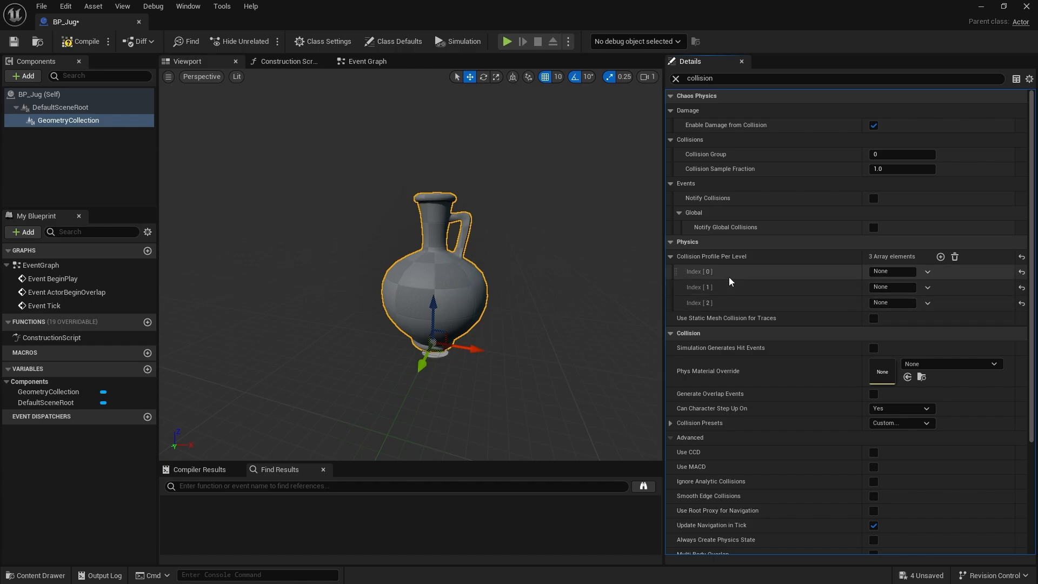
mouse_move(892, 286)
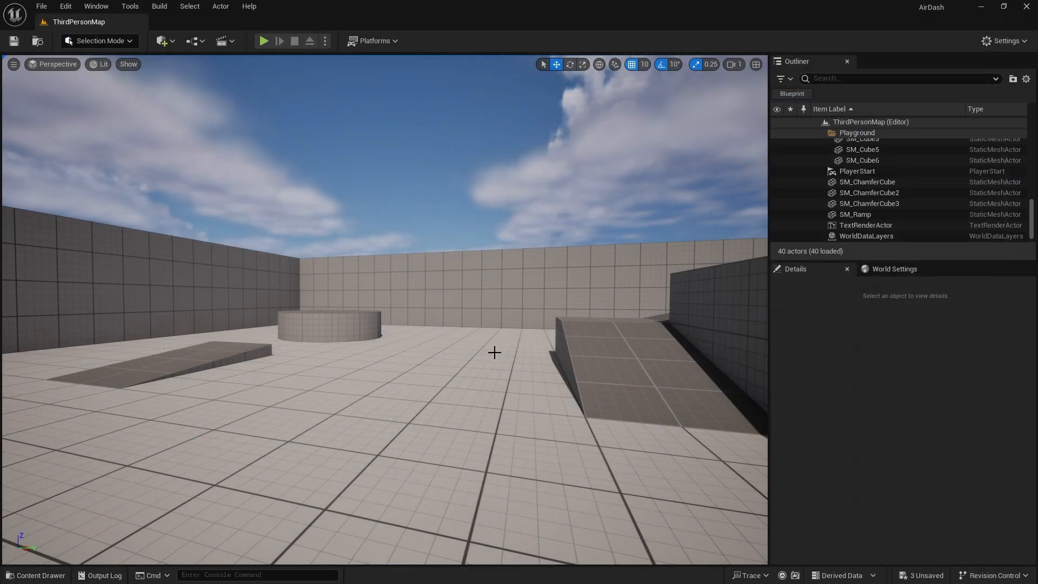
Place BP_Jug in the level above the floor and start a play session toward the jug.
click(36, 574)
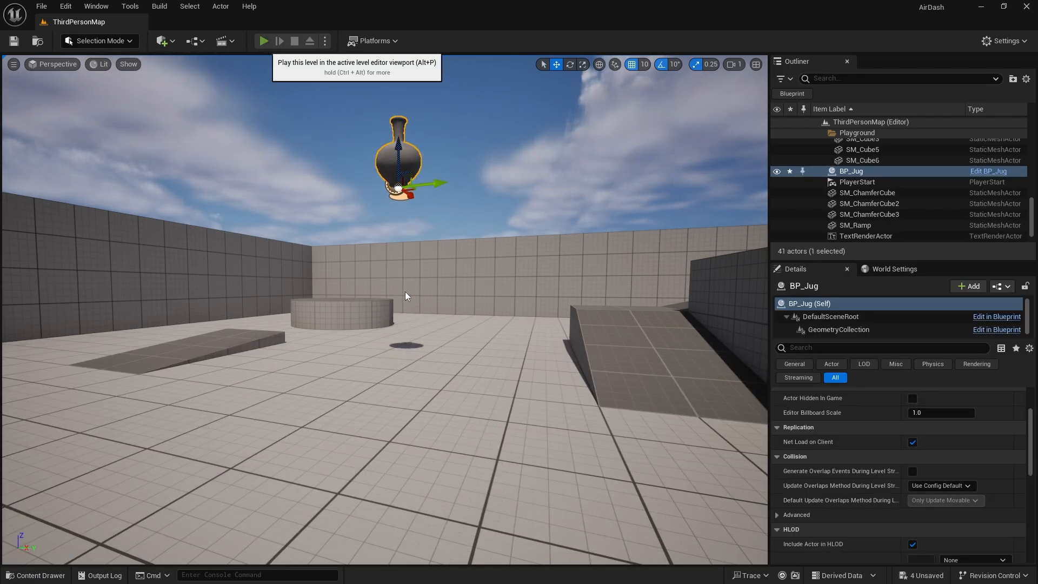
click(263, 40)
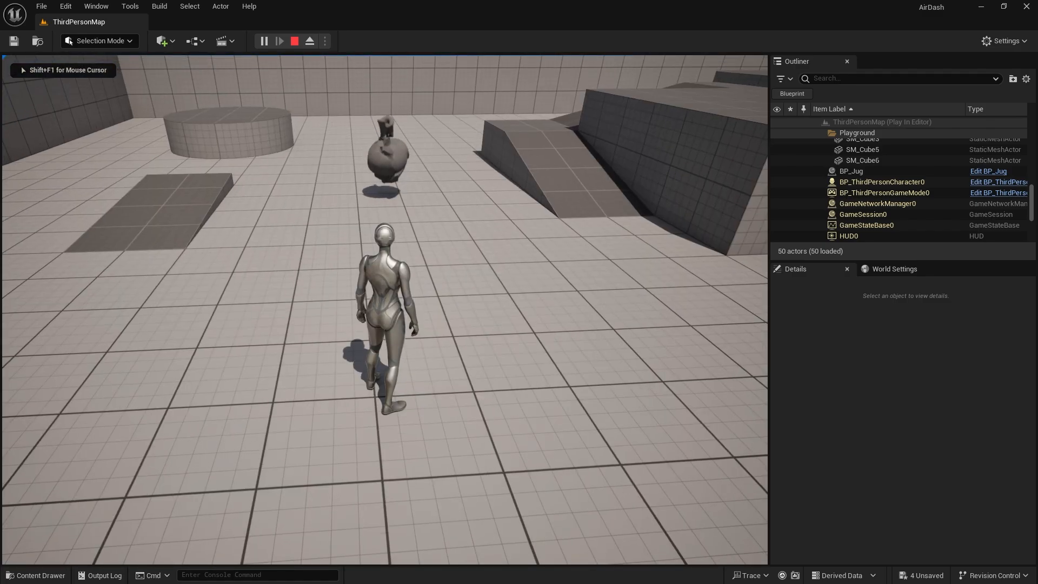